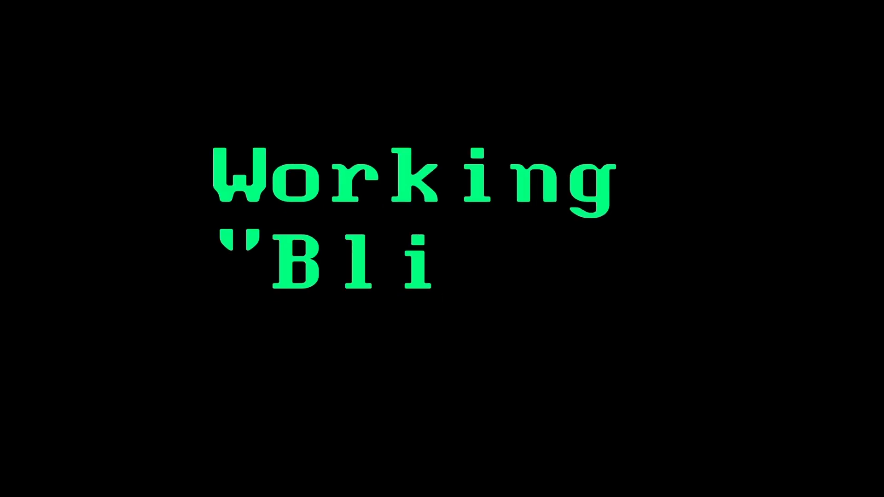
{"action": "type", "text": "nd\""}
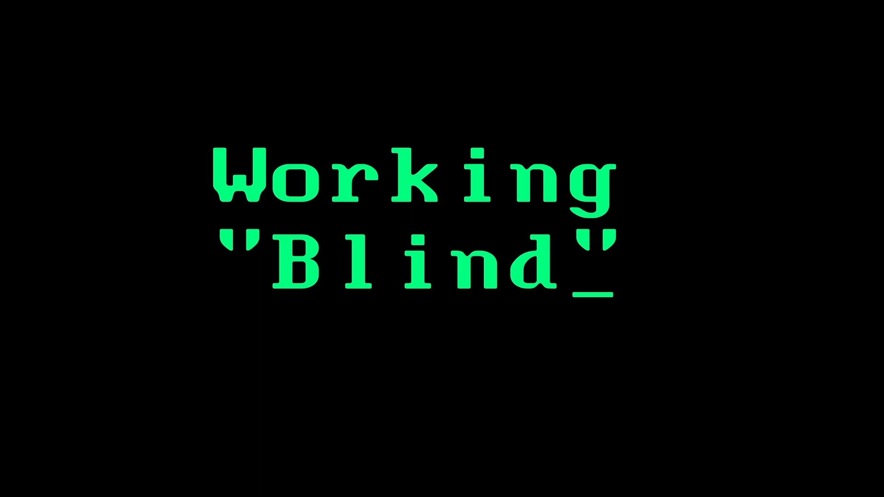